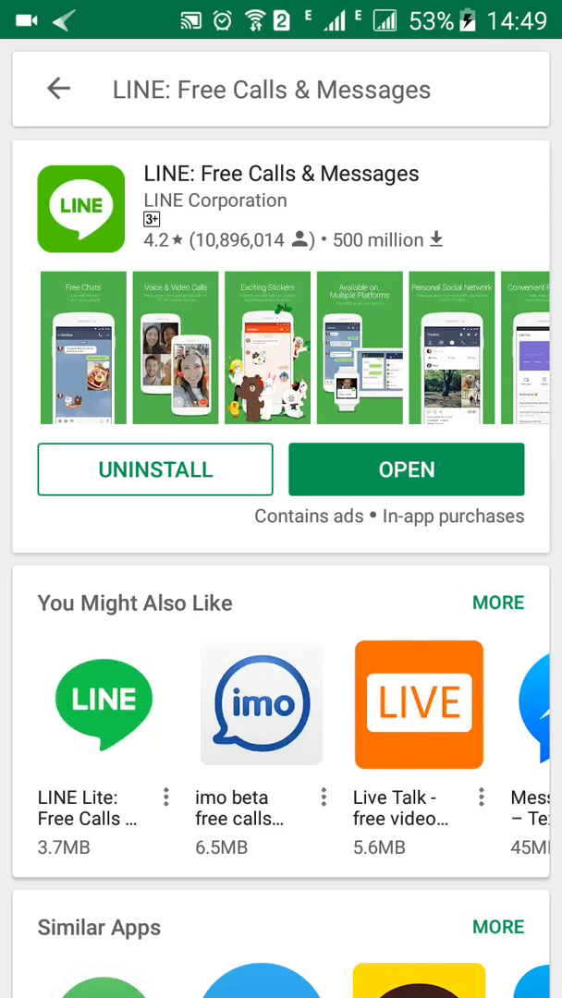
Step: Scroll the search results to the LINE: Free Calls & Messages listing
{"action": "scroll", "scroll_direction": "down", "scroll_amount": 3}
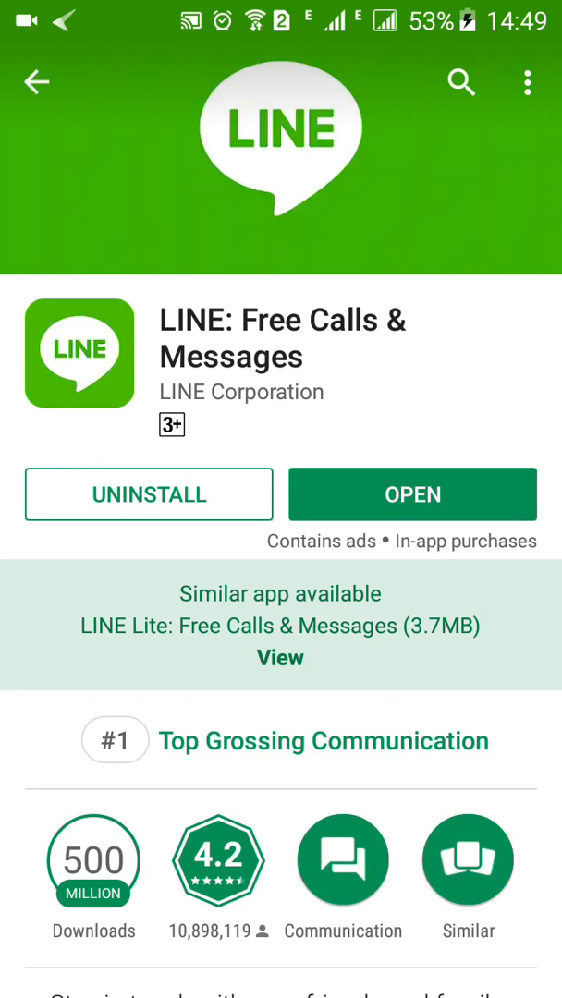
Step: Open the LINE Lite: Free Calls & Messages page from 'Similar app available'
{"action": "left_click", "coordinate": [280, 657]}
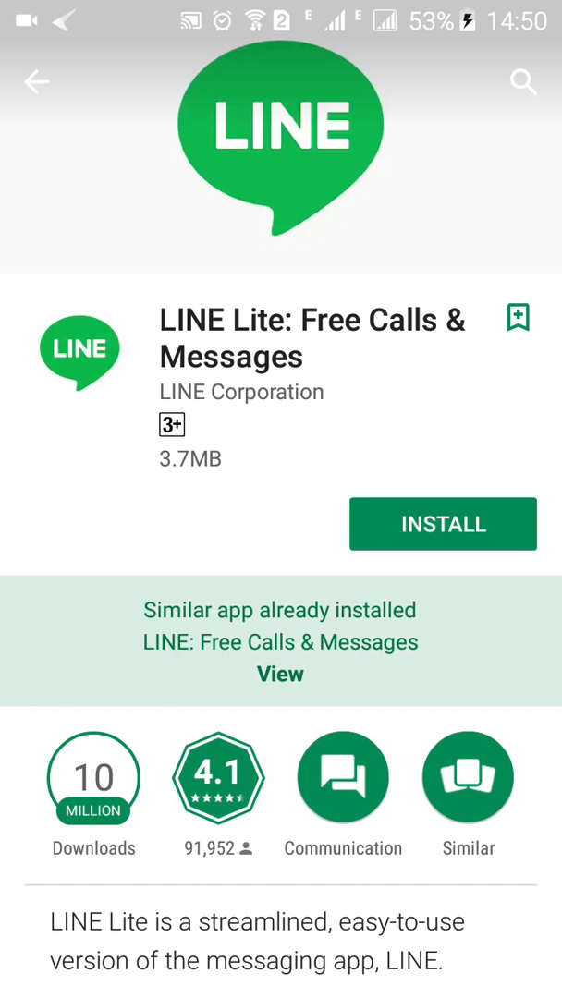
Step: Launch the installed LINE app to its welcome screen
{"action": "left_click", "coordinate": [280, 674]}
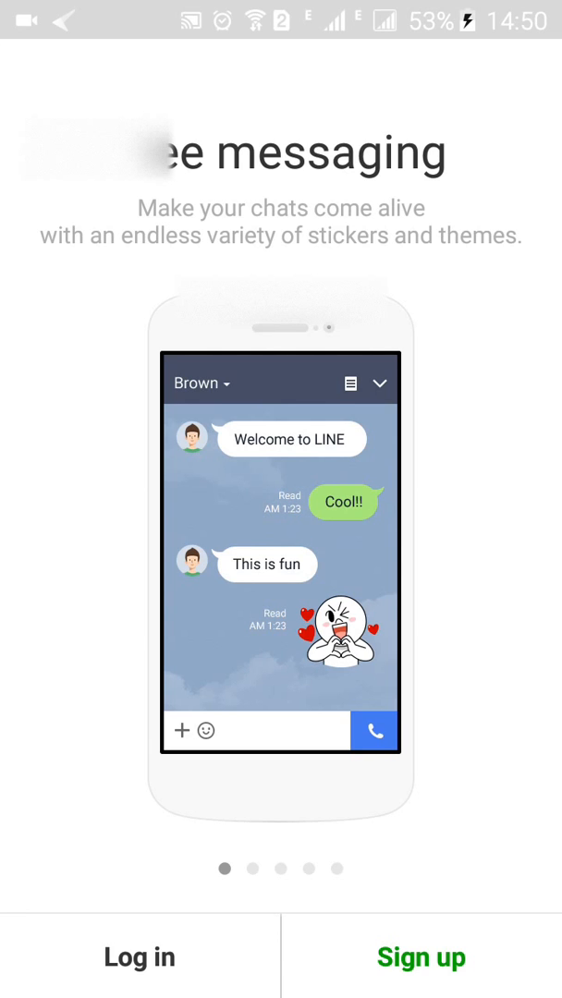
{"action": "left_click", "coordinate": [420, 957]}
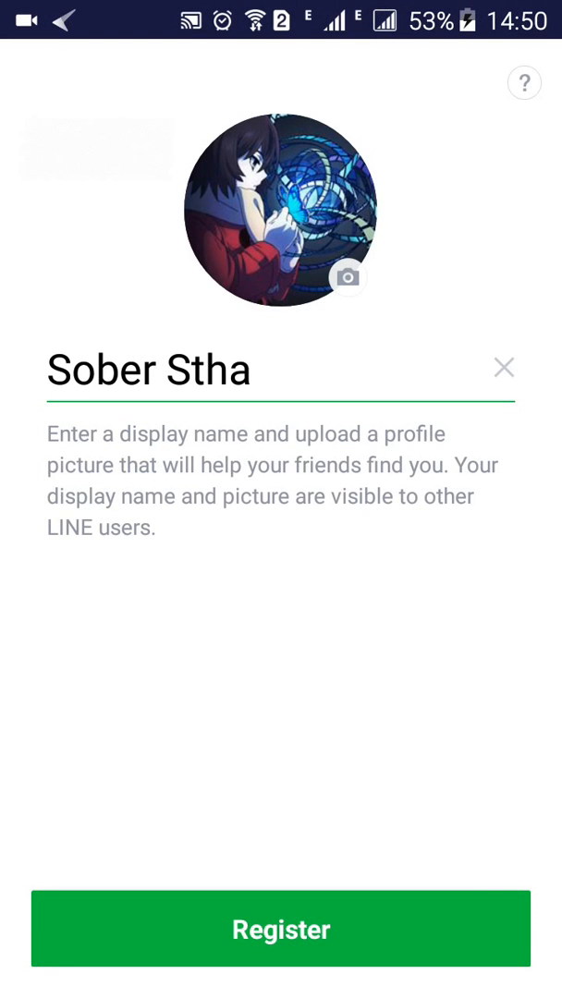
{"action": "left_click", "coordinate": [281, 931]}
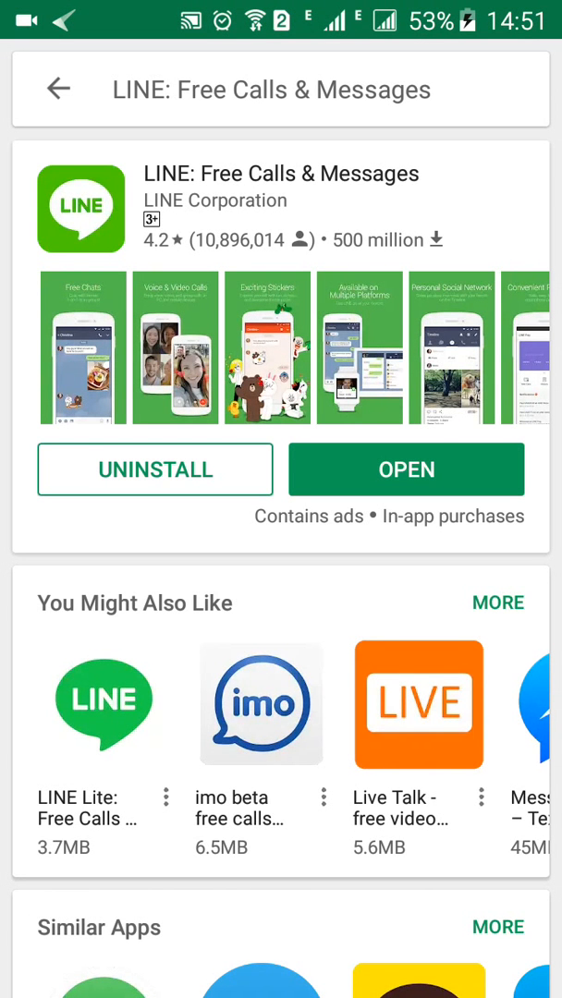
Step: Open LINE, accept the phone registration prompt, then back out to the Friends screen
{"action": "left_click", "coordinate": [407, 469]}
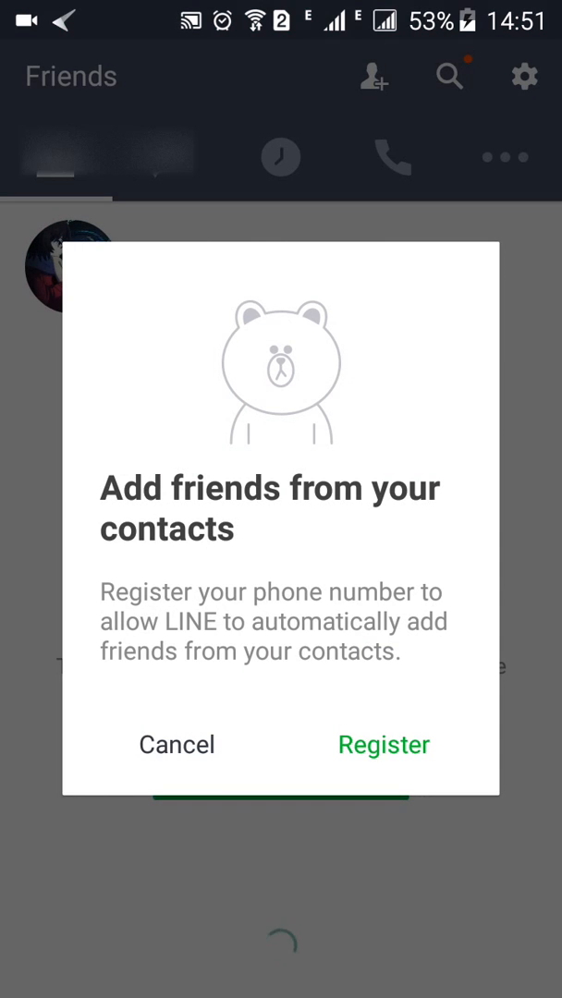
{"action": "left_click", "coordinate": [384, 744]}
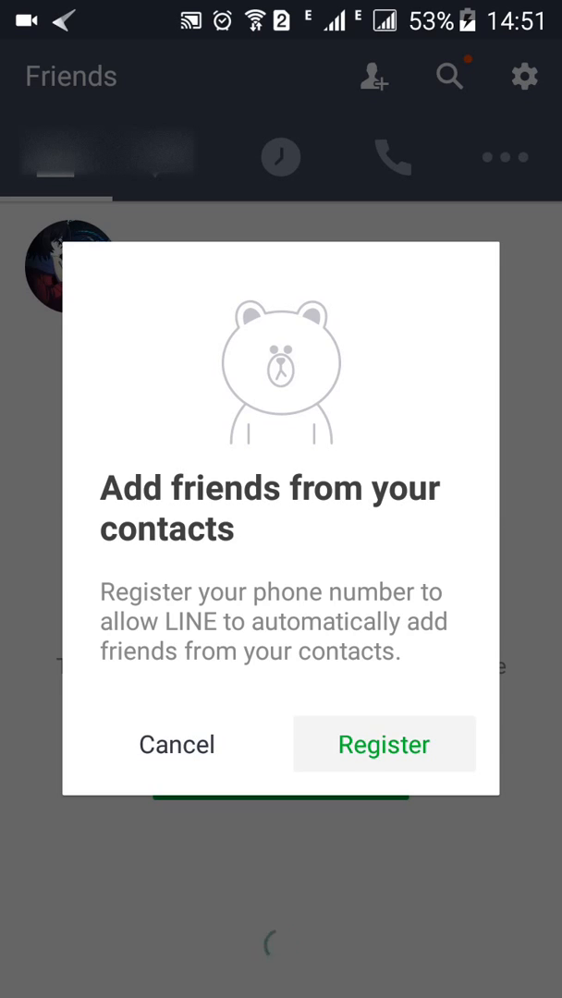
{"action": "left_click", "coordinate": [383, 744]}
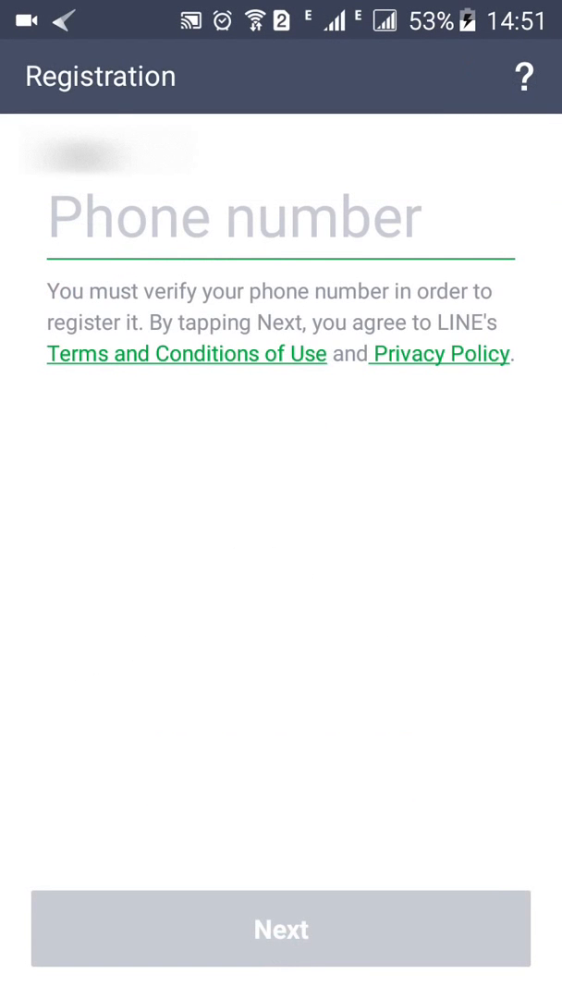
{"action": "left_click", "coordinate": [231, 216]}
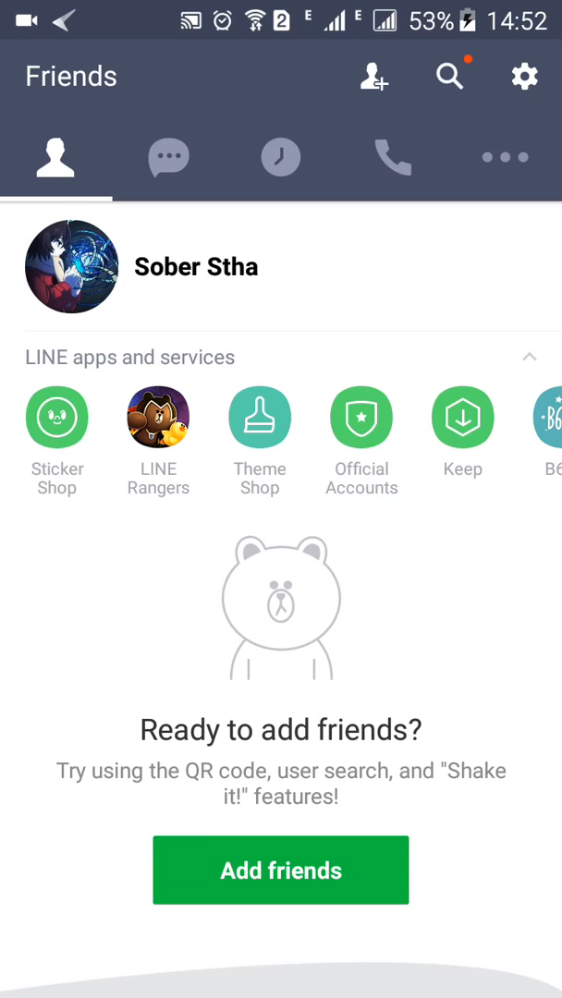
Step: From Chats, open friend search and start entering a friend ID
{"action": "left_click", "coordinate": [167, 156]}
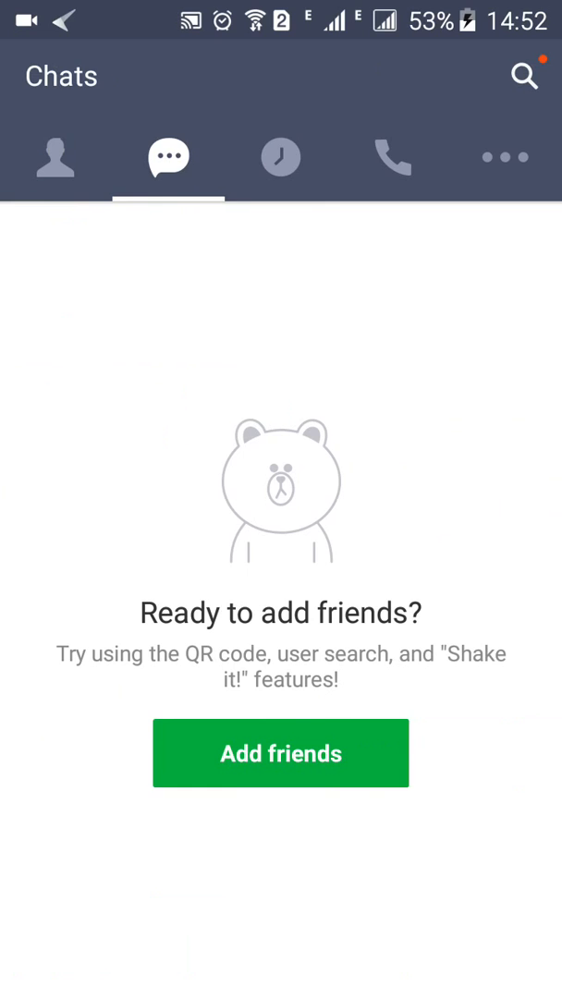
{"action": "left_click", "coordinate": [280, 753]}
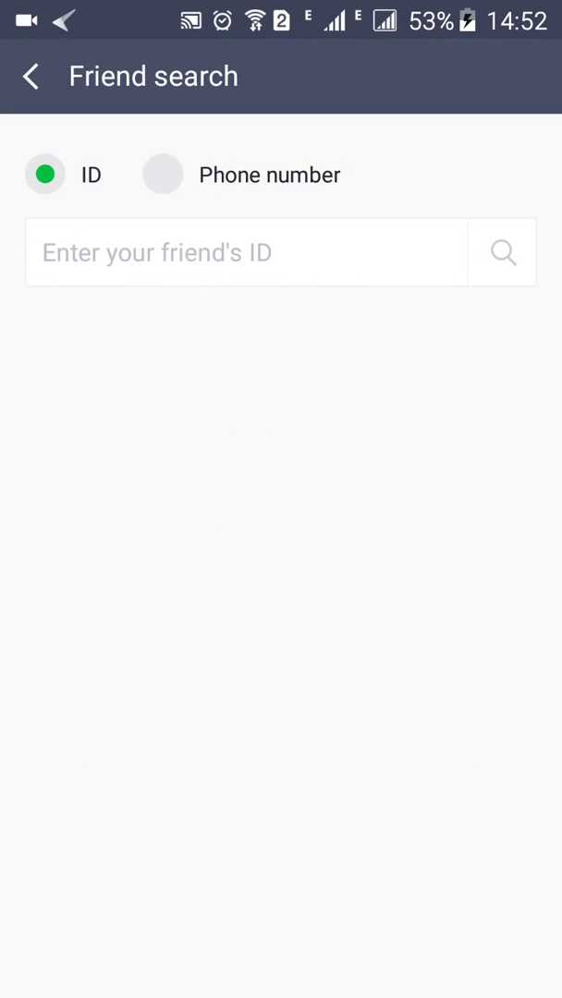
{"action": "left_click", "coordinate": [247, 251]}
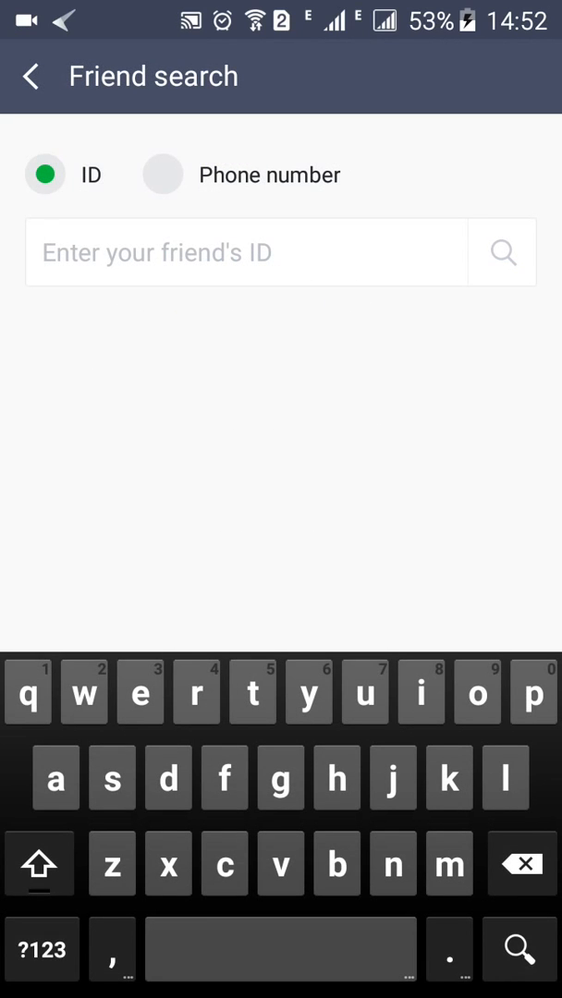
{"action": "type", "text": "sushi"}
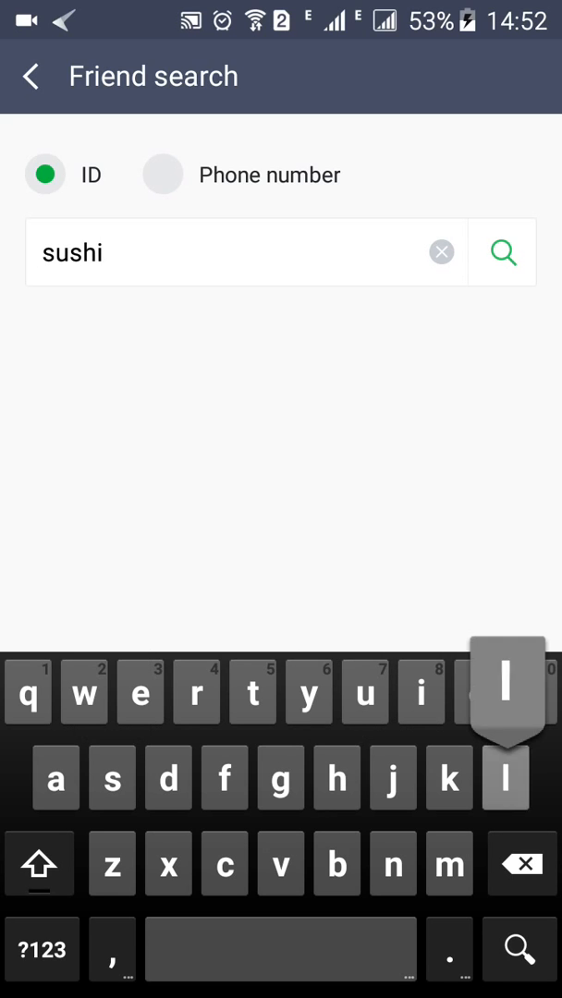
{"action": "type", "text": "l"}
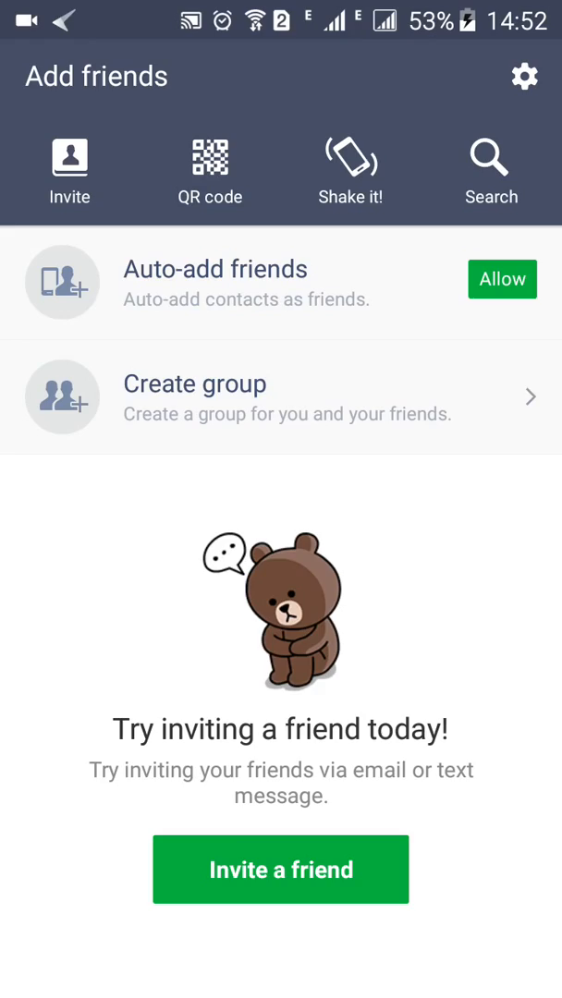
Step: Open and close the QR code reader, then open search by ID or phone number
{"action": "left_click", "coordinate": [207, 167]}
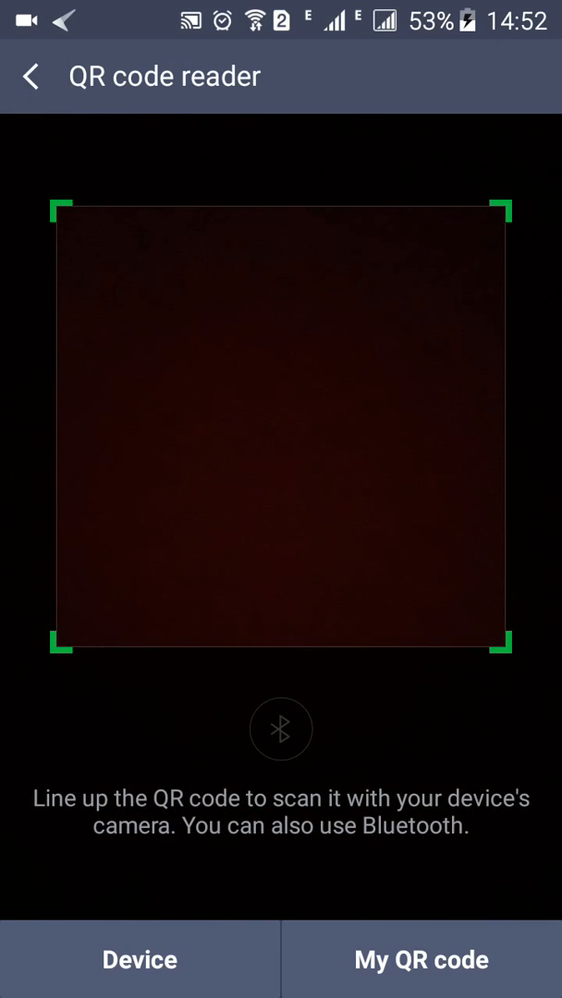
{"action": "left_click", "coordinate": [31, 76]}
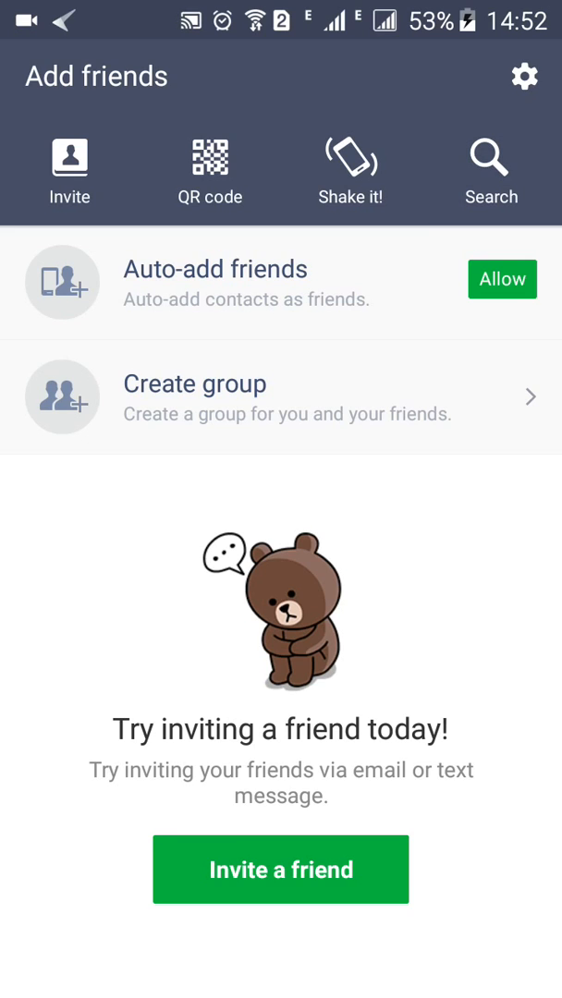
{"action": "left_click", "coordinate": [489, 159]}
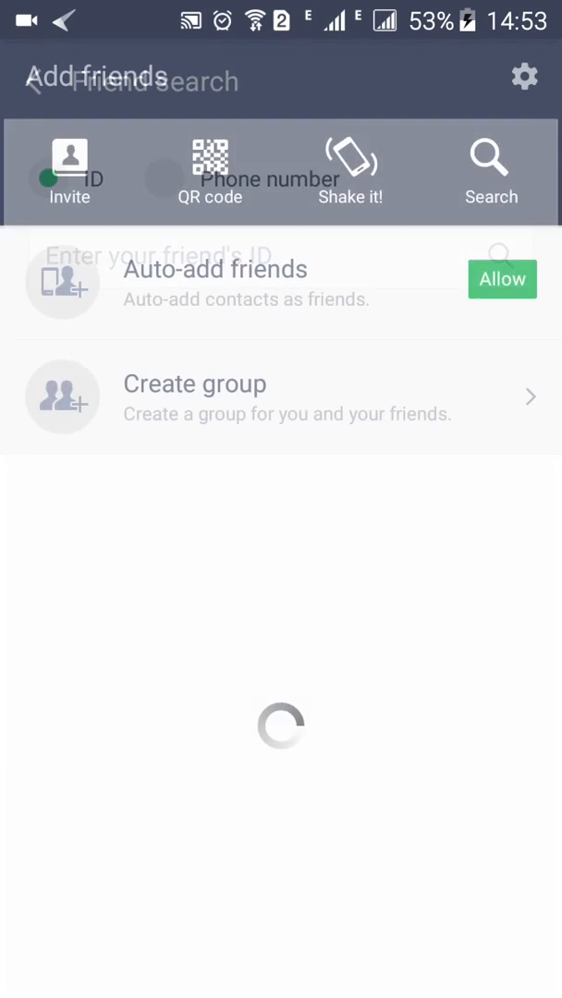